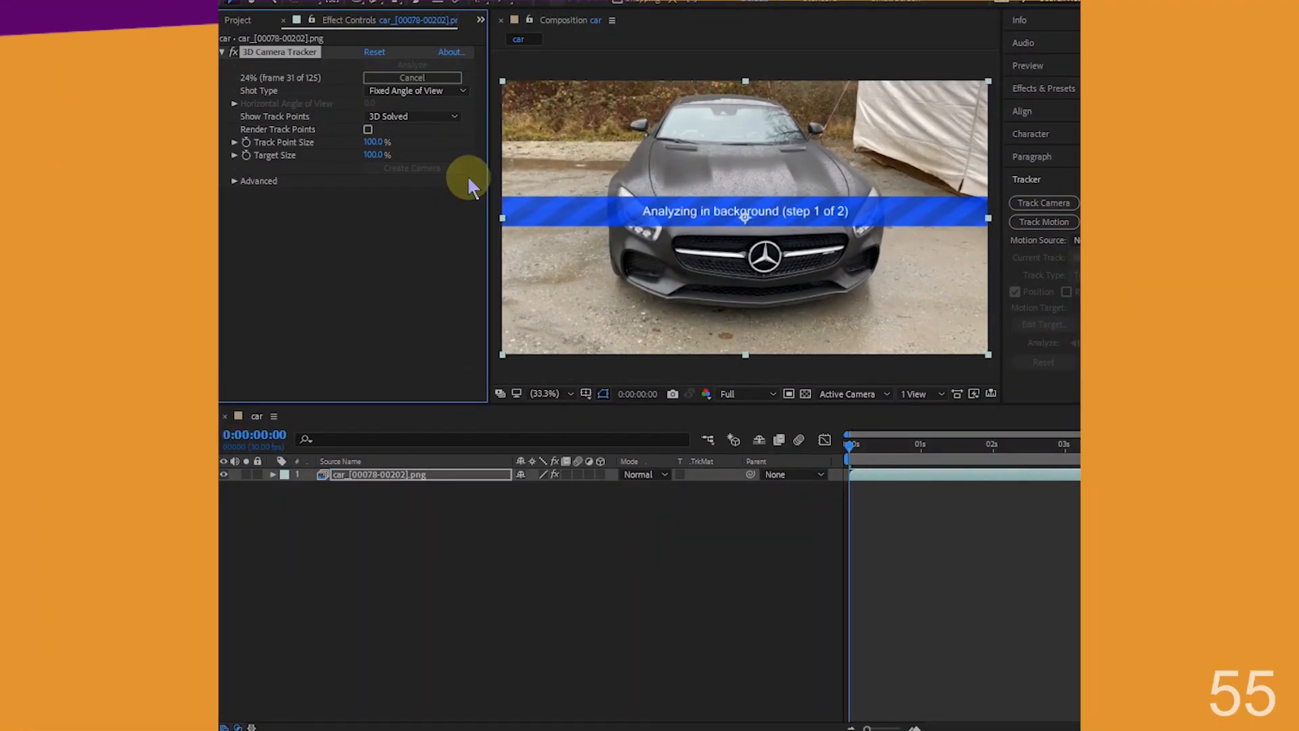
Bring up the track-point context menu over the headlight to create layers there.
{"action": "right_click", "coordinate": [745, 241]}
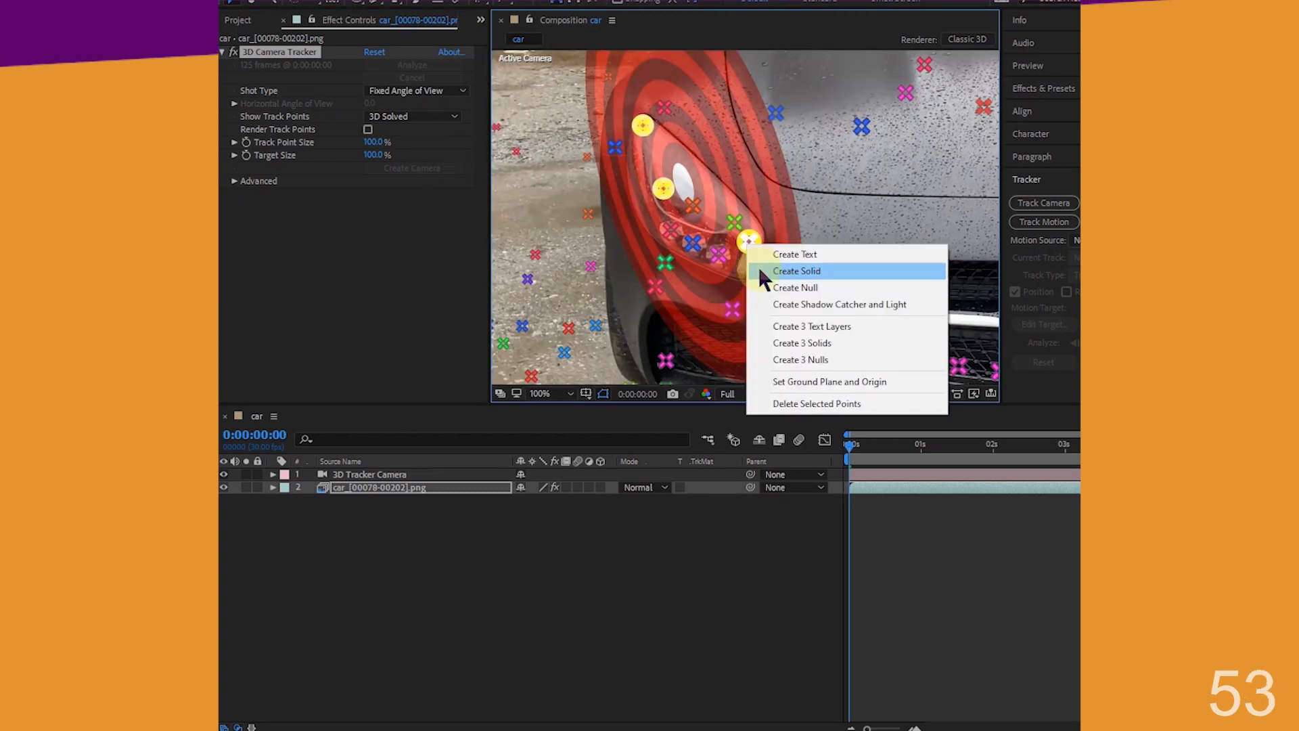
{"action": "left_click", "coordinate": [796, 271]}
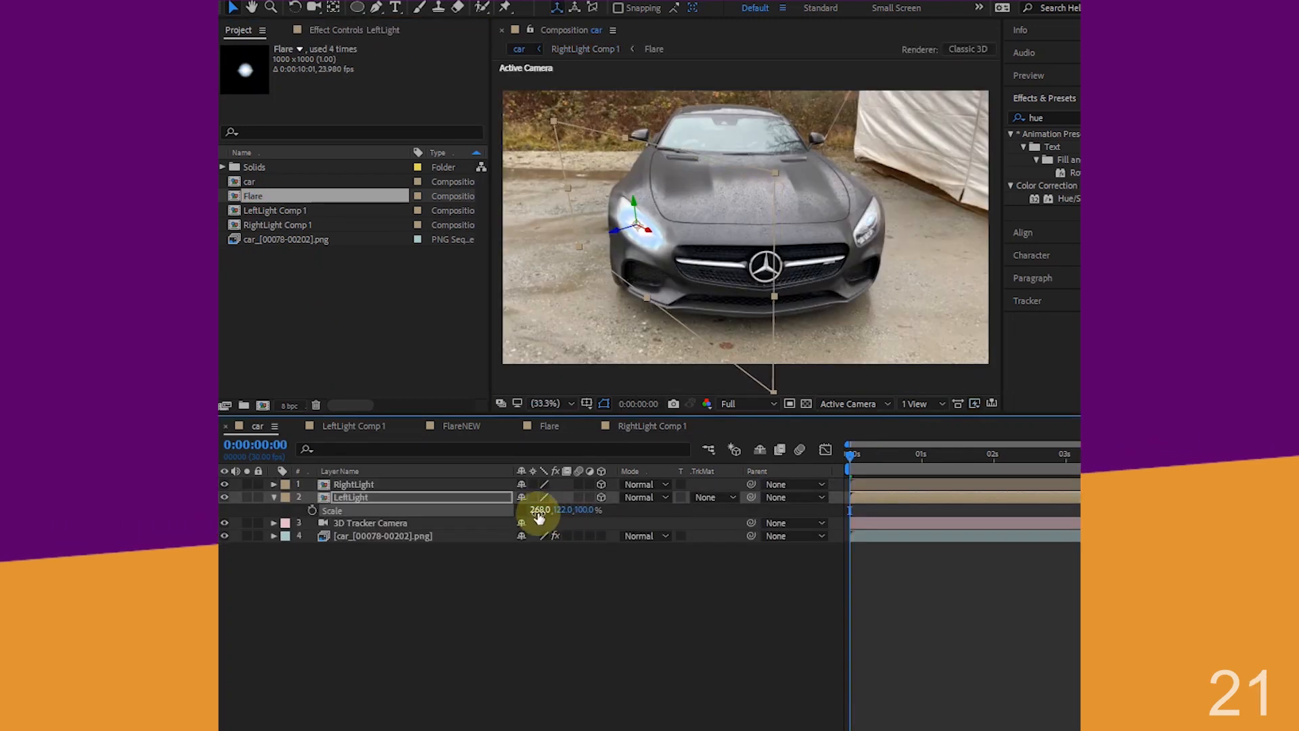
Adjust the LeftLight flare layer's Scale so it fits over the headlight.
{"action": "left_click", "coordinate": [644, 485]}
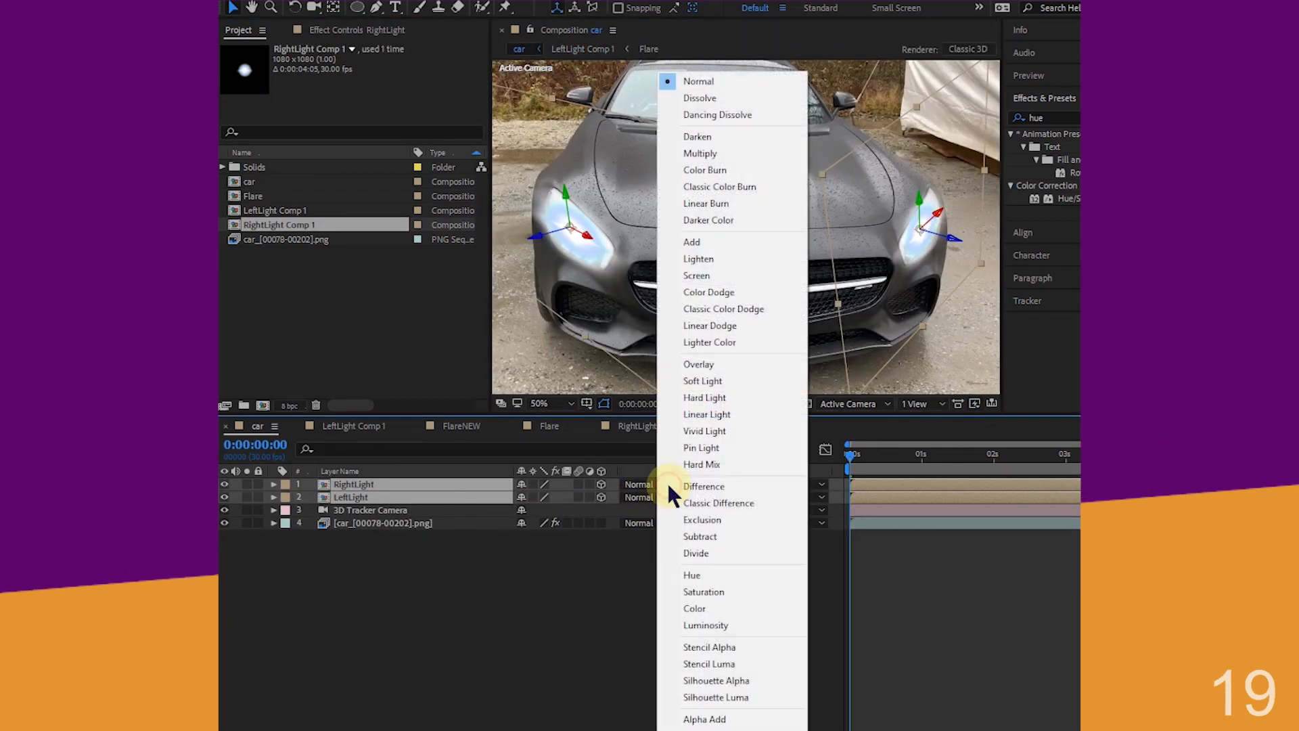